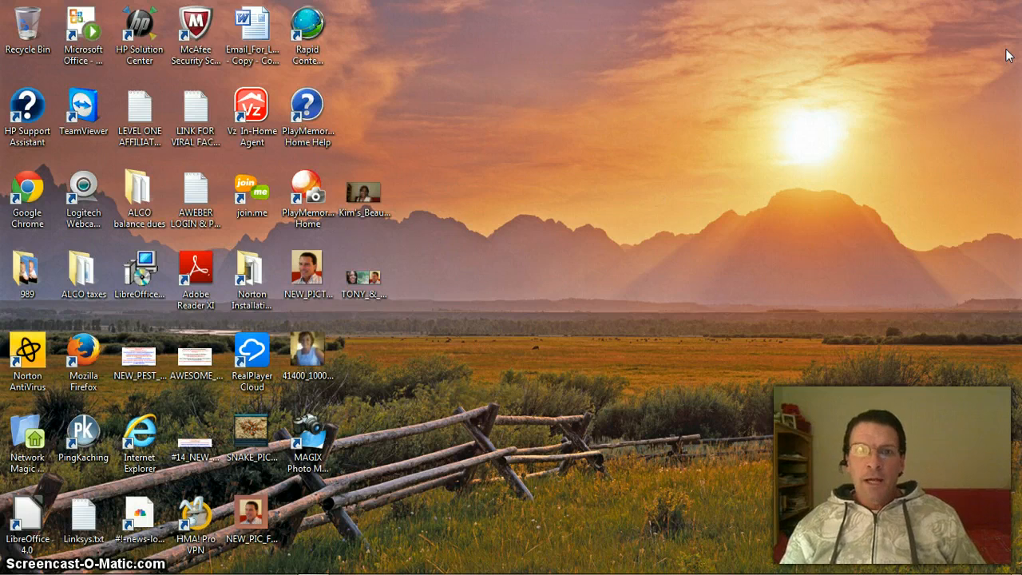
{"action": "mouse_move", "coordinate": [964, 36]}
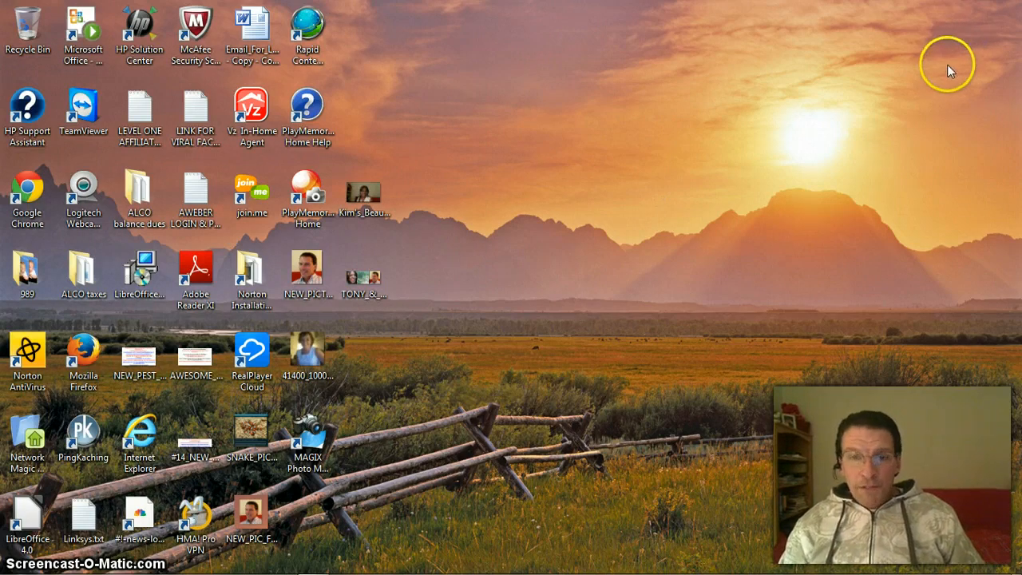
{"action": "mouse_move", "coordinate": [940, 92]}
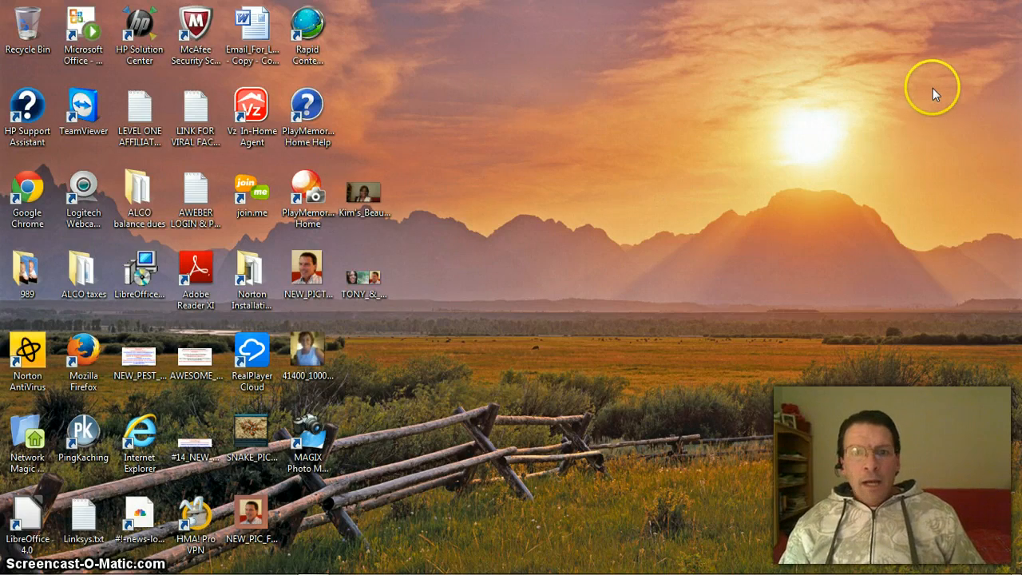
{"action": "mouse_move", "coordinate": [930, 99]}
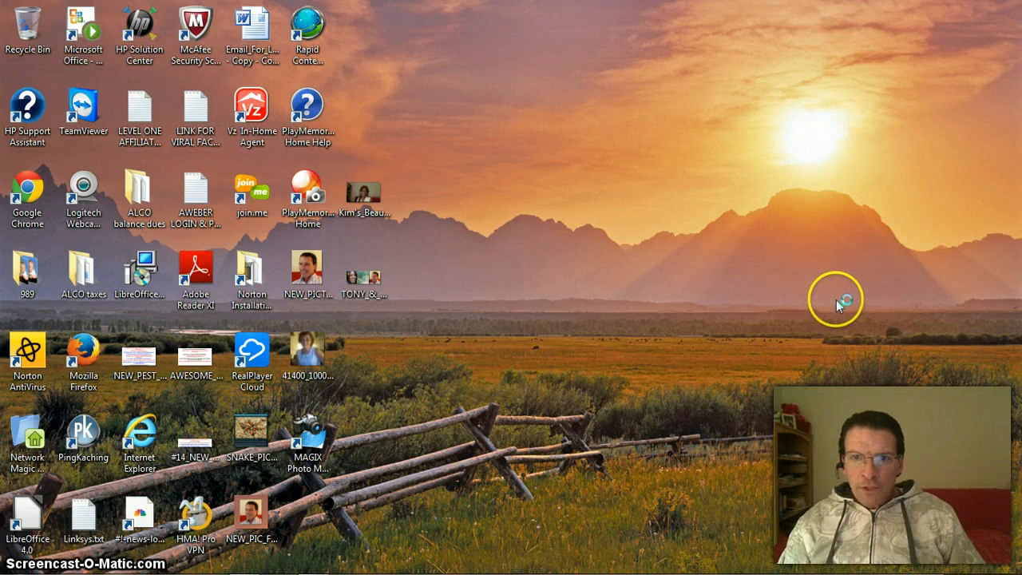
{"action": "mouse_move", "coordinate": [839, 297]}
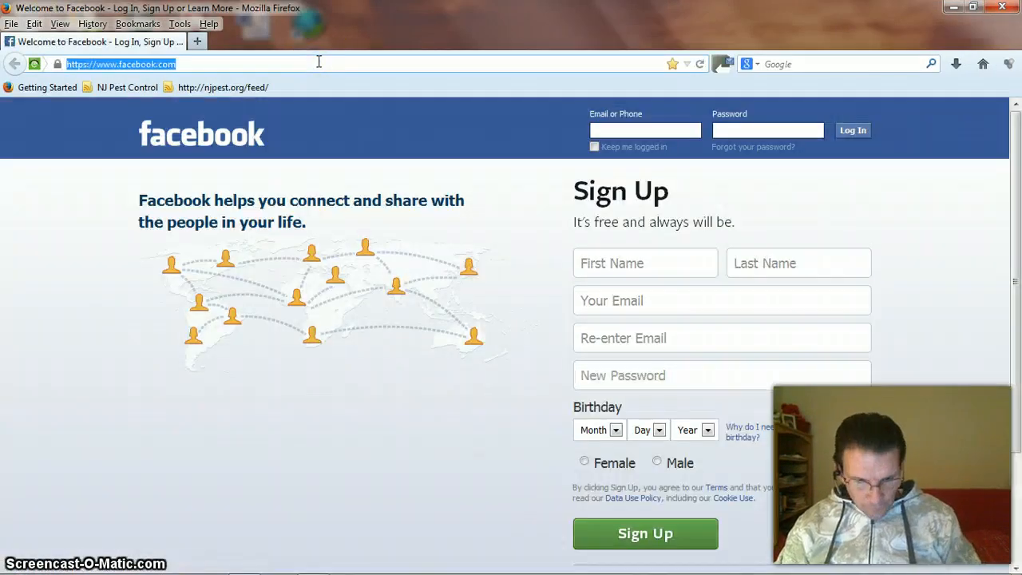
- Load gmail.com and move to the inbox's second page of messages, 51–100
{"action": "type", "text": "gmail.com"}
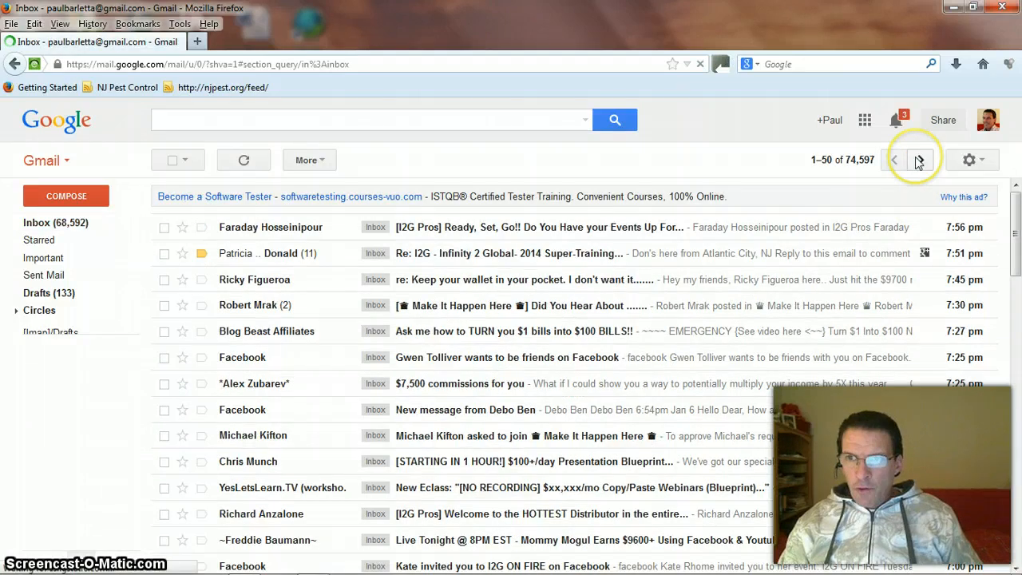
{"action": "left_click", "coordinate": [920, 160]}
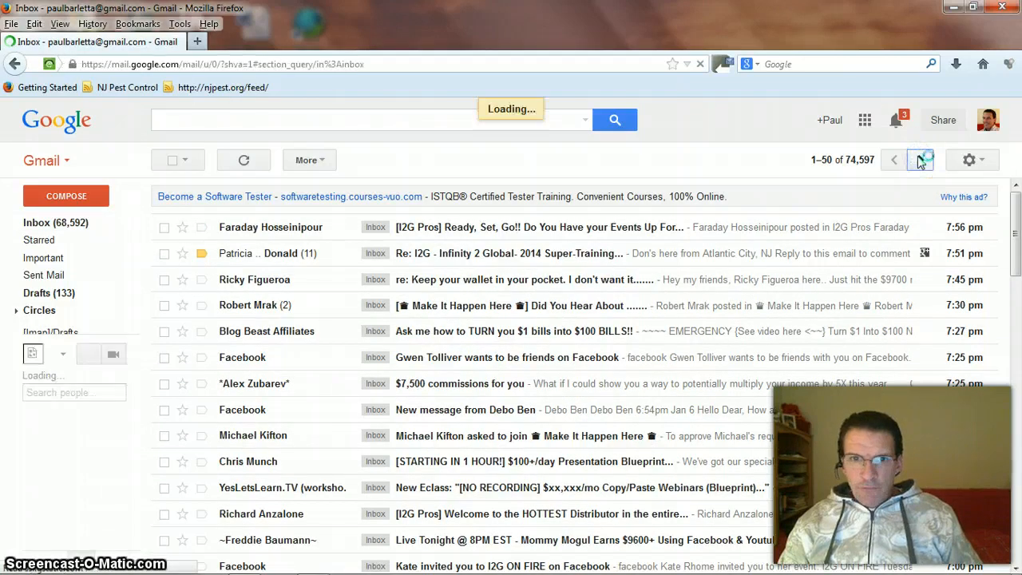
{"action": "left_click", "coordinate": [920, 159]}
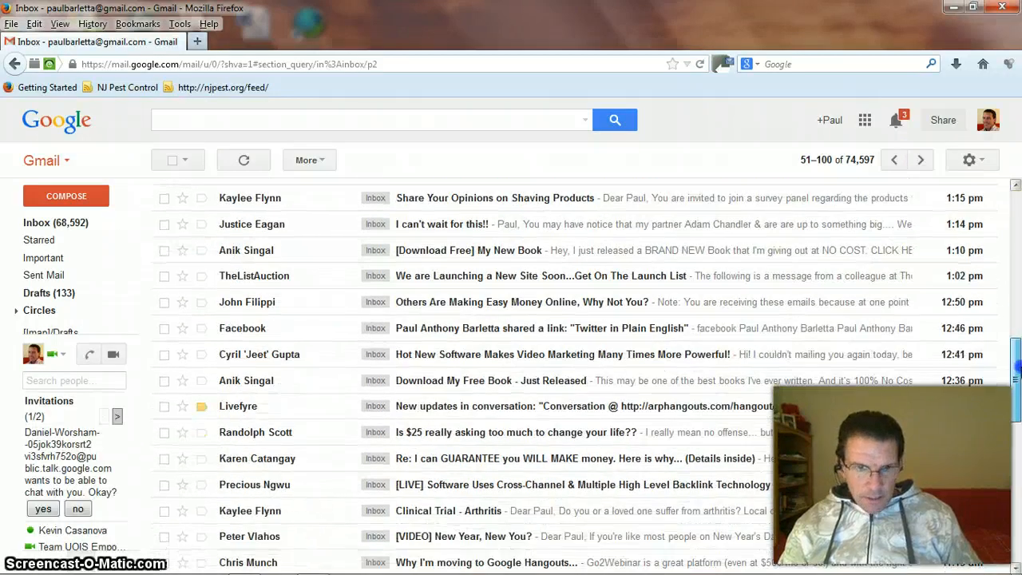
{"action": "scroll", "scroll_direction": "down", "scroll_amount": 3}
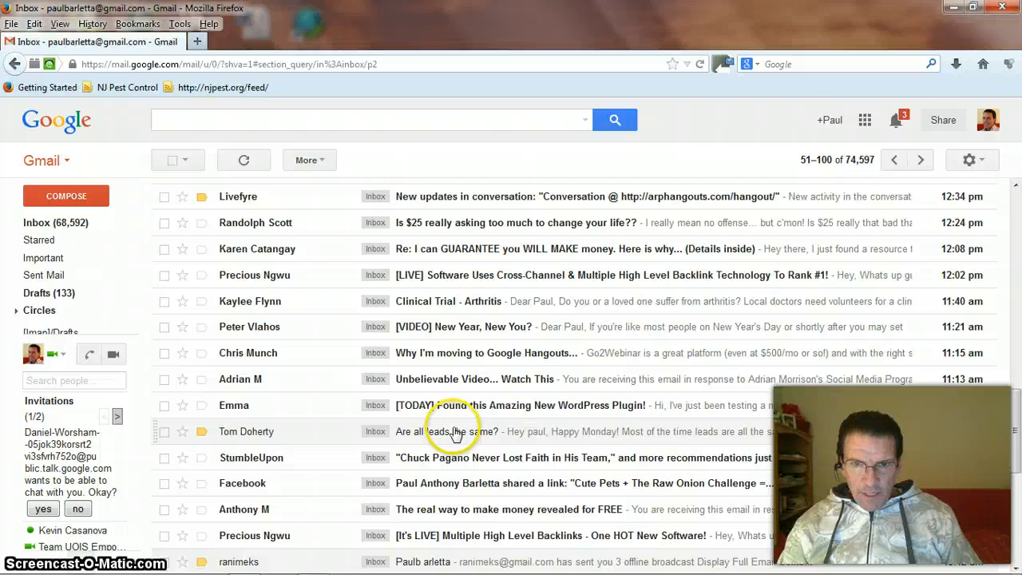
{"action": "left_click", "coordinate": [479, 431]}
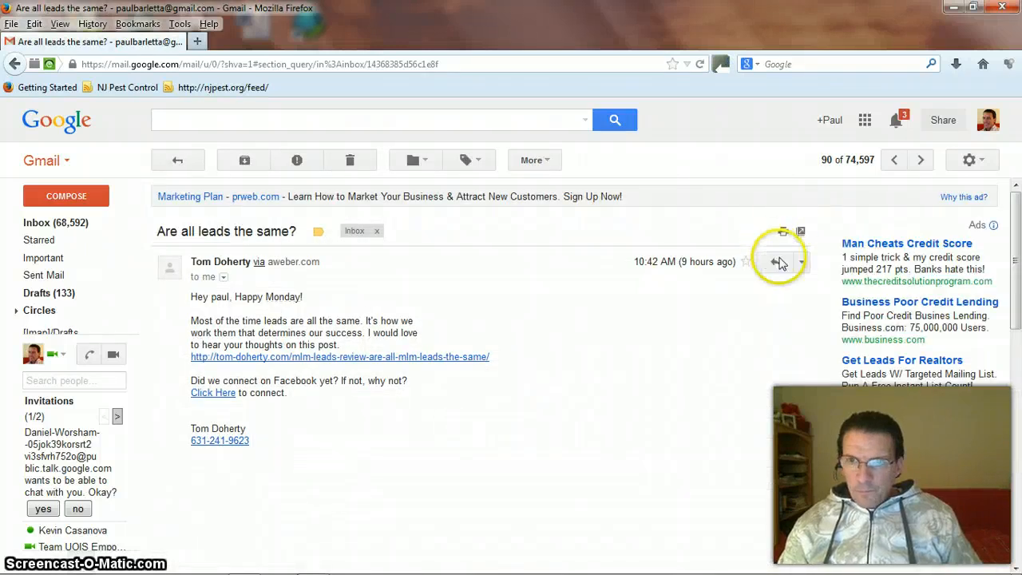
{"action": "scroll", "scroll_direction": "down", "scroll_amount": 3}
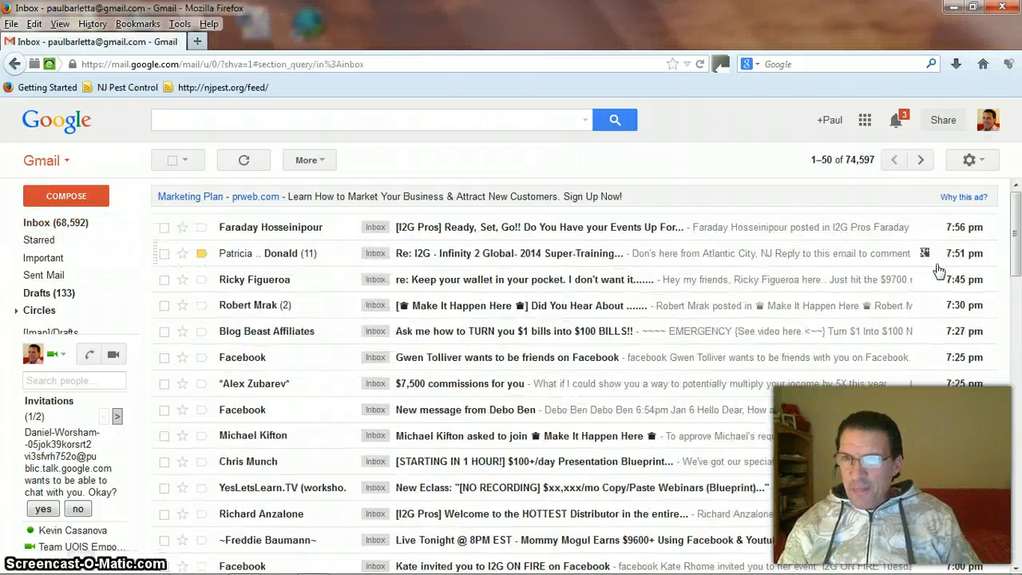
{"action": "left_click", "coordinate": [920, 160]}
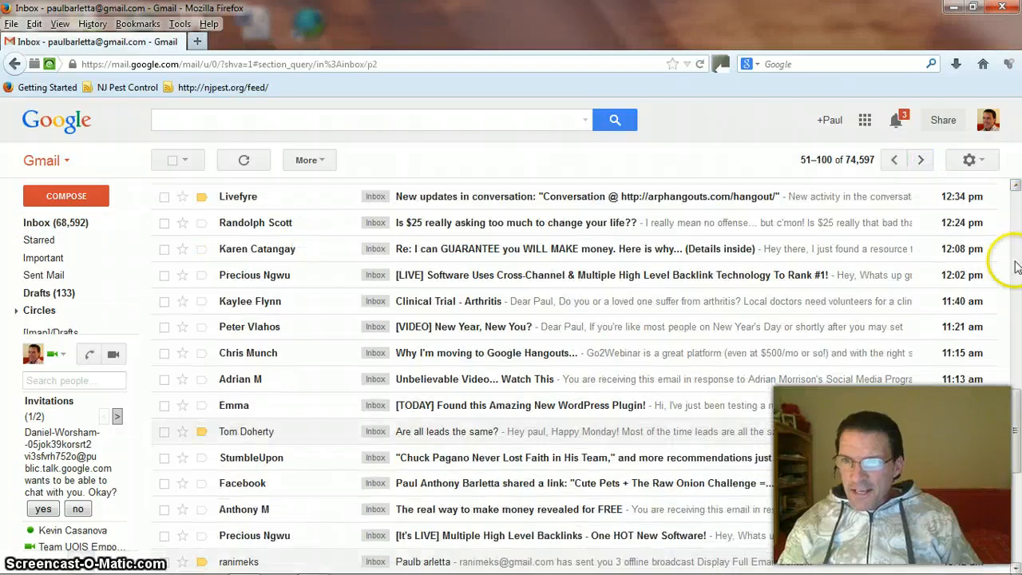
{"action": "scroll", "scroll_direction": "down", "scroll_amount": 3}
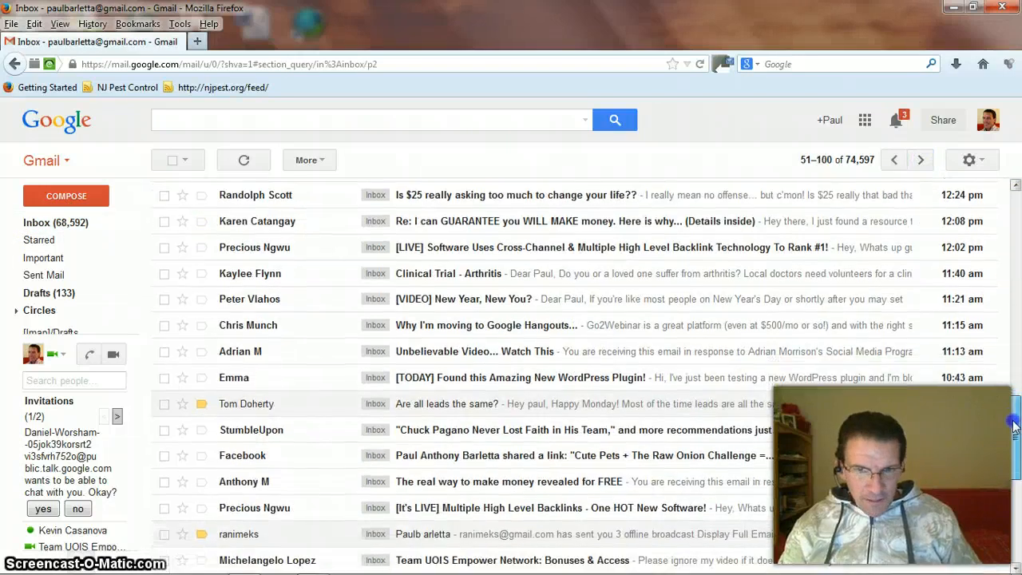
{"action": "scroll", "scroll_direction": "down", "scroll_amount": 3}
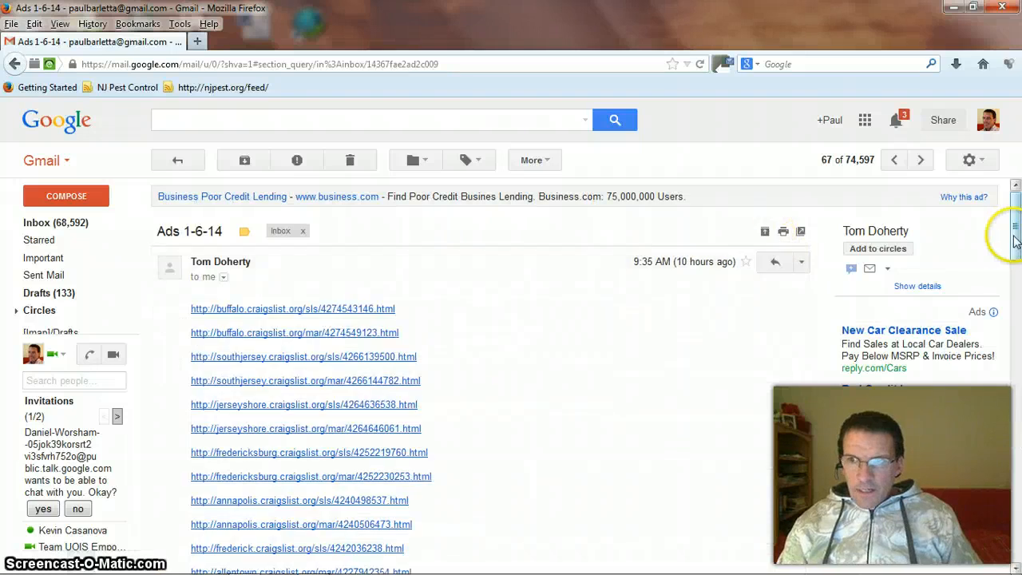
{"action": "scroll", "scroll_direction": "down", "scroll_amount": 3}
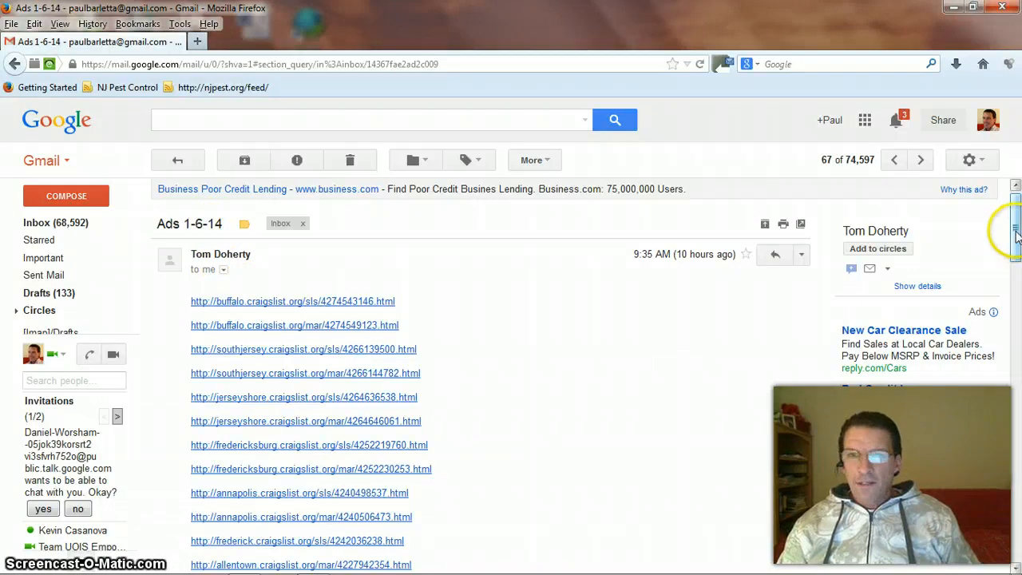
{"action": "scroll", "scroll_direction": "down", "scroll_amount": 3}
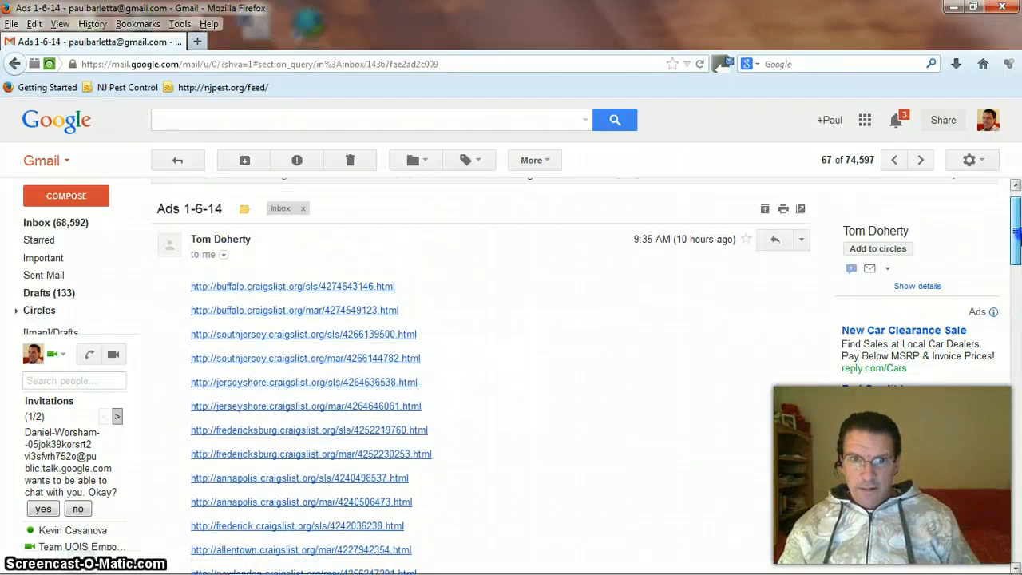
{"action": "scroll", "scroll_direction": "down", "scroll_amount": 3}
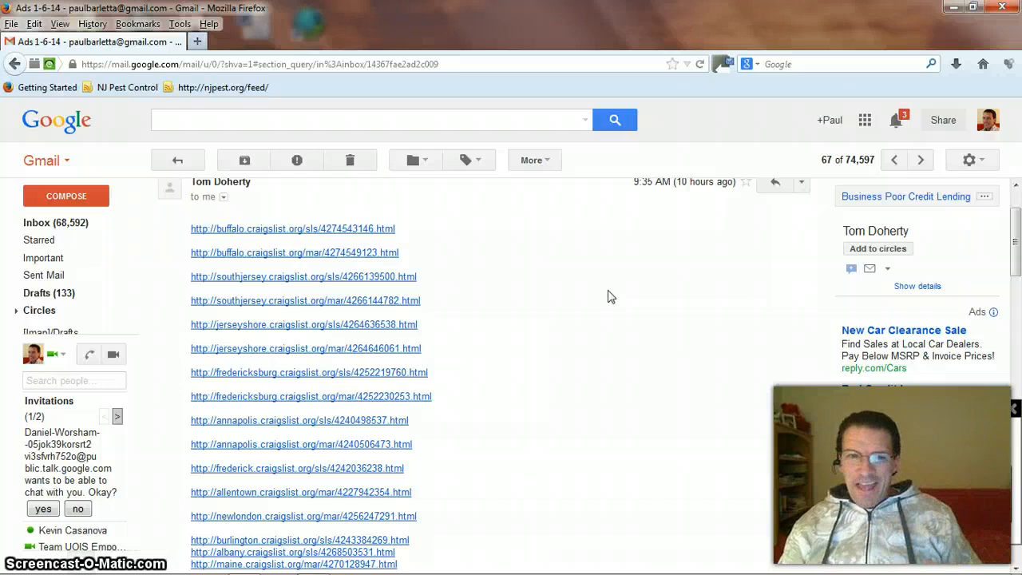
{"action": "mouse_move", "coordinate": [615, 291]}
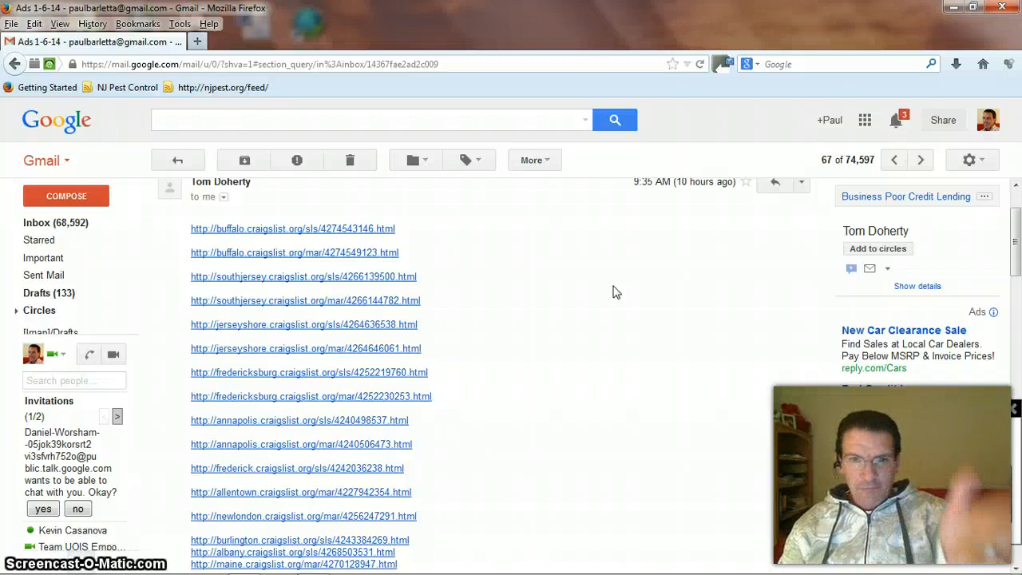
{"action": "mouse_move", "coordinate": [488, 253]}
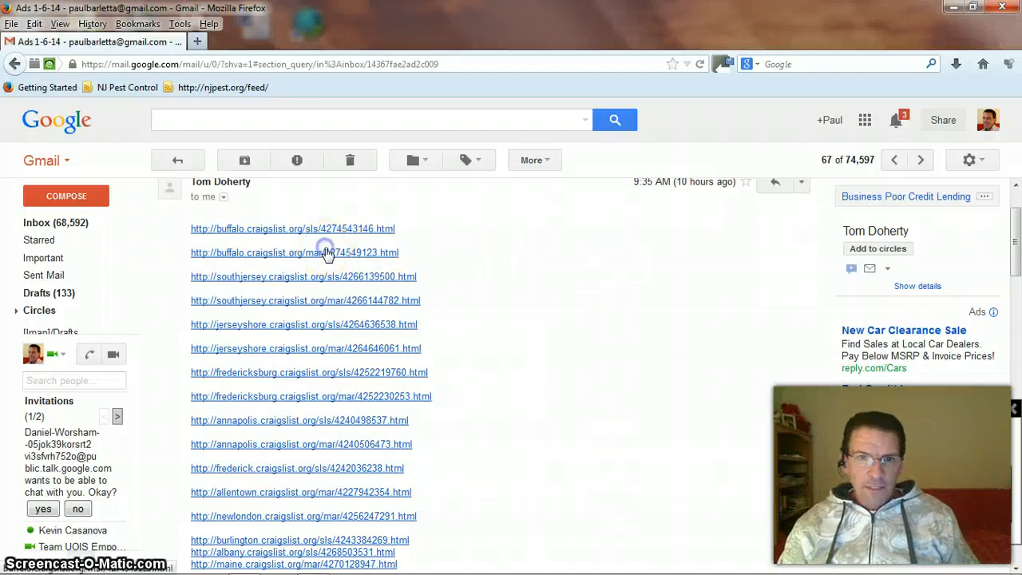
{"action": "left_click", "coordinate": [294, 253]}
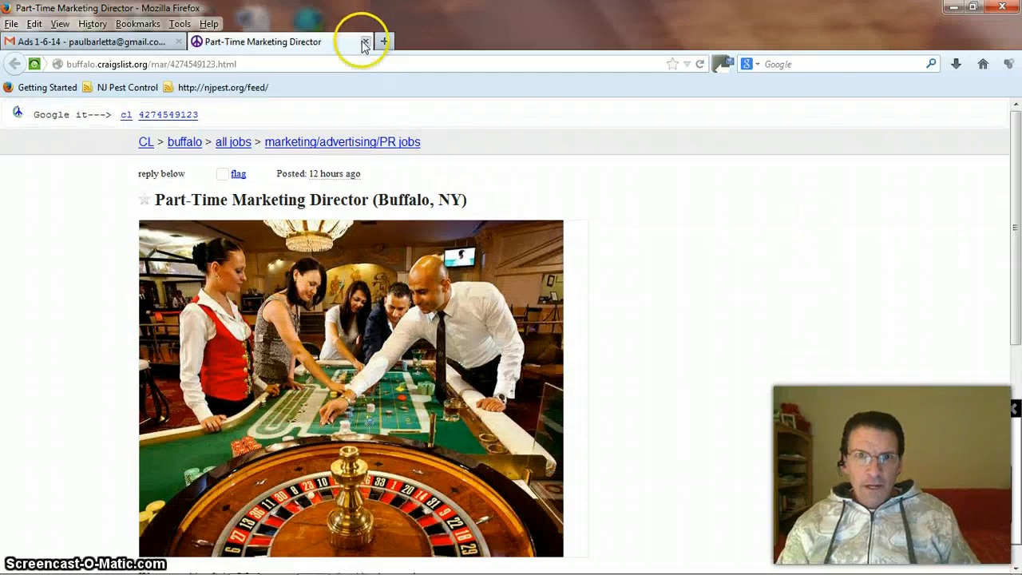
{"action": "left_click", "coordinate": [364, 42]}
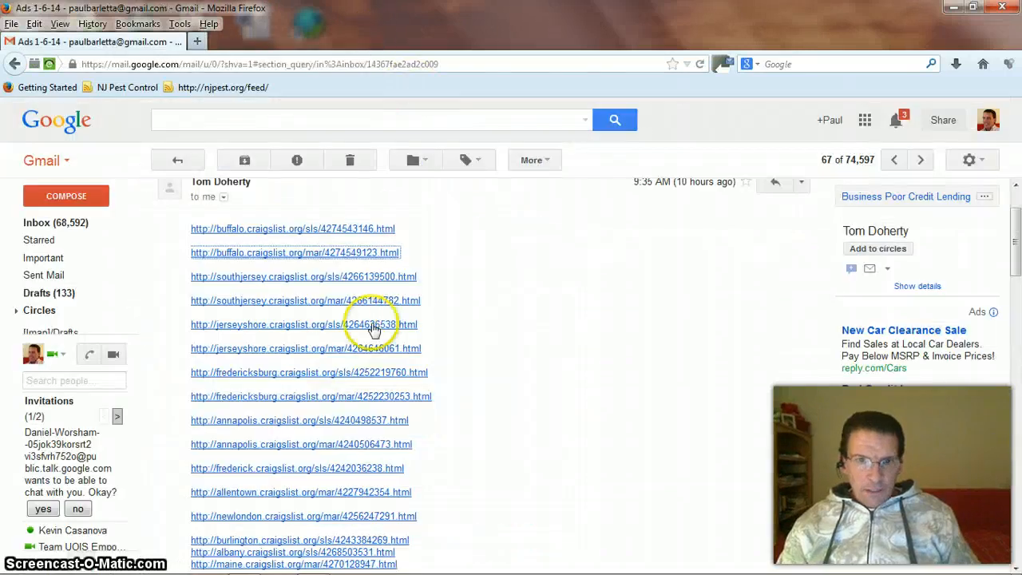
{"action": "left_click", "coordinate": [300, 324]}
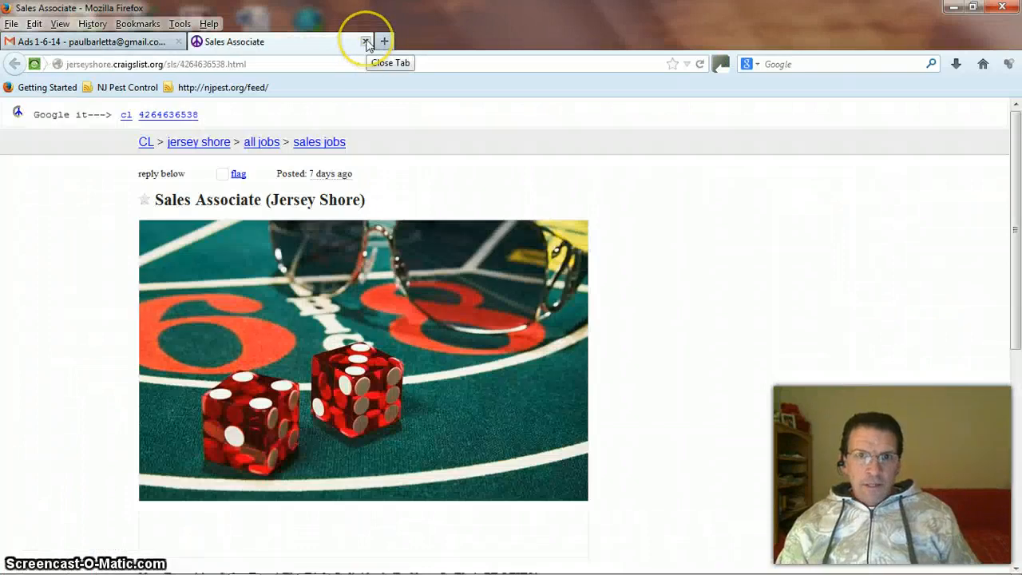
{"action": "left_click", "coordinate": [364, 41]}
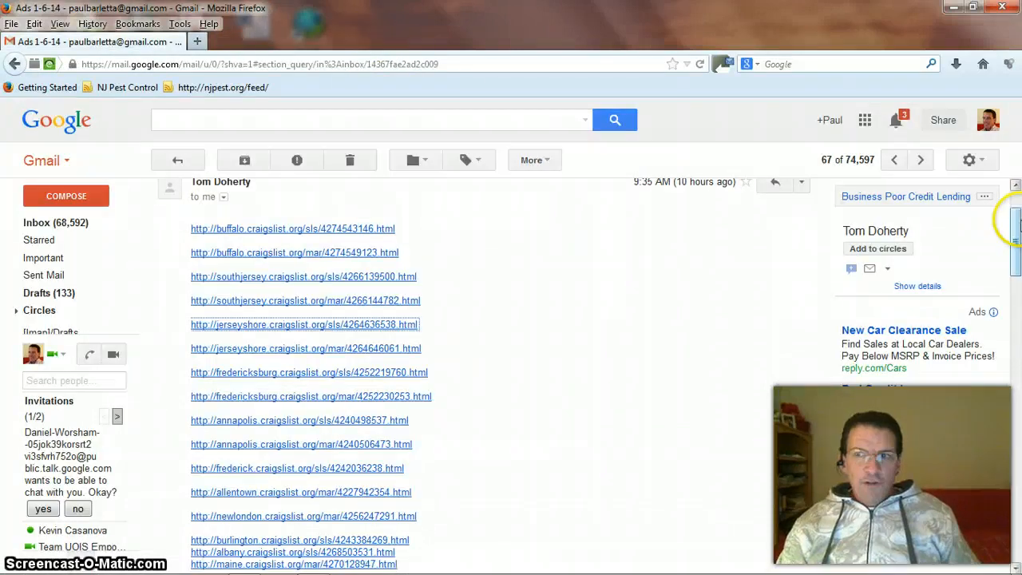
{"action": "scroll", "scroll_direction": "down", "scroll_amount": 3}
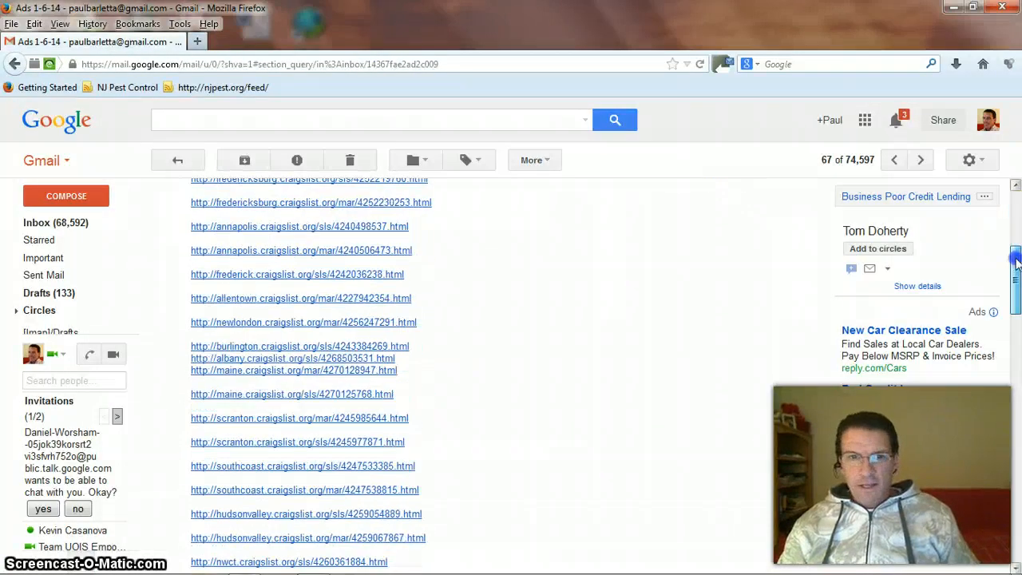
{"action": "scroll", "scroll_direction": "down", "scroll_amount": 3}
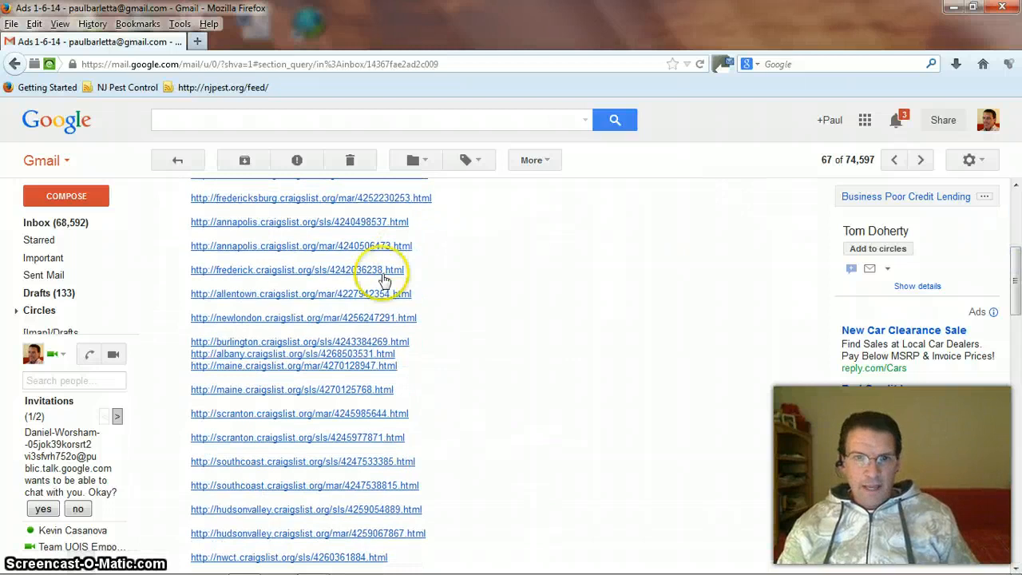
{"action": "left_click", "coordinate": [280, 294]}
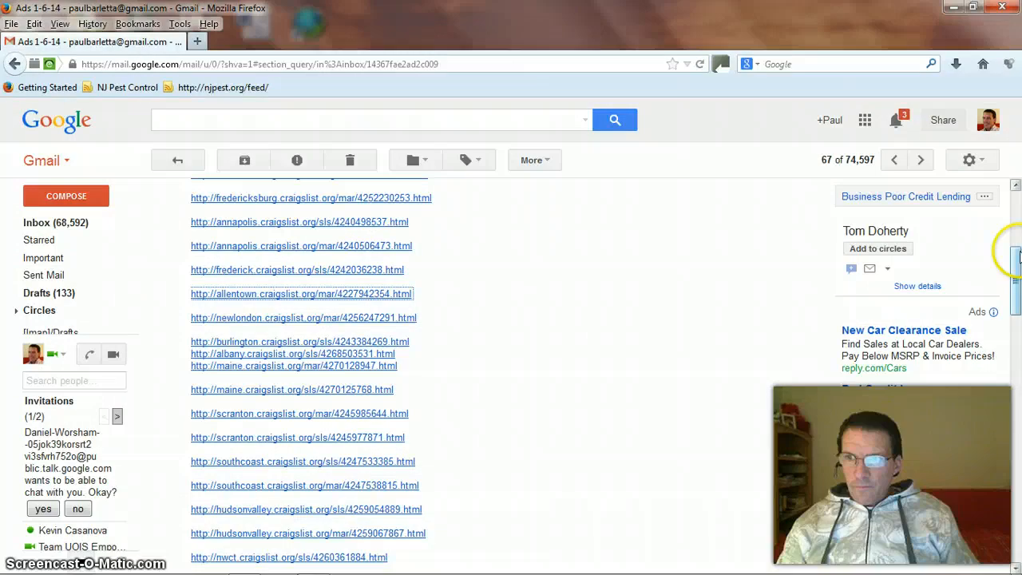
{"action": "scroll", "scroll_direction": "down", "scroll_amount": 3}
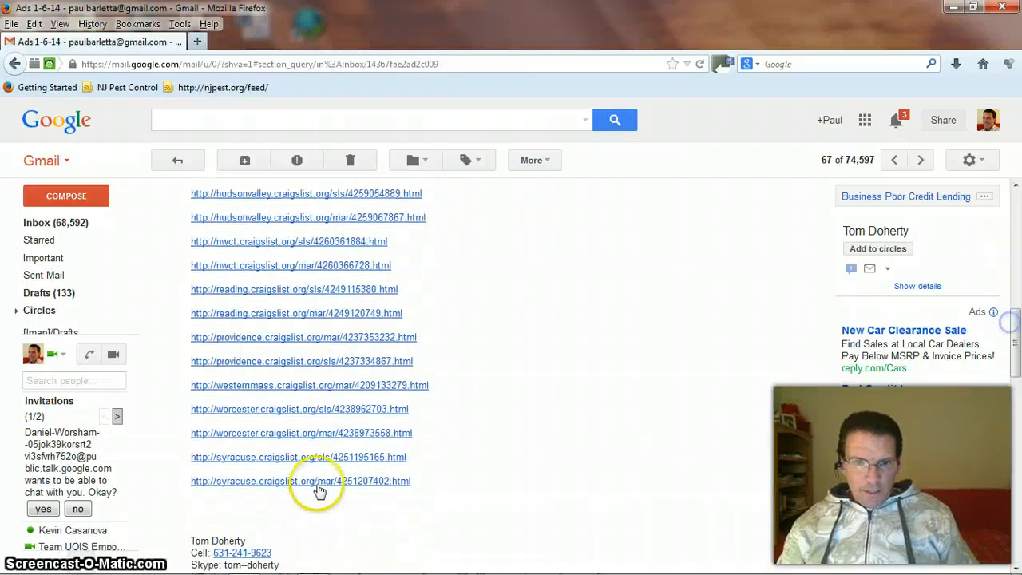
{"action": "left_click", "coordinate": [300, 481]}
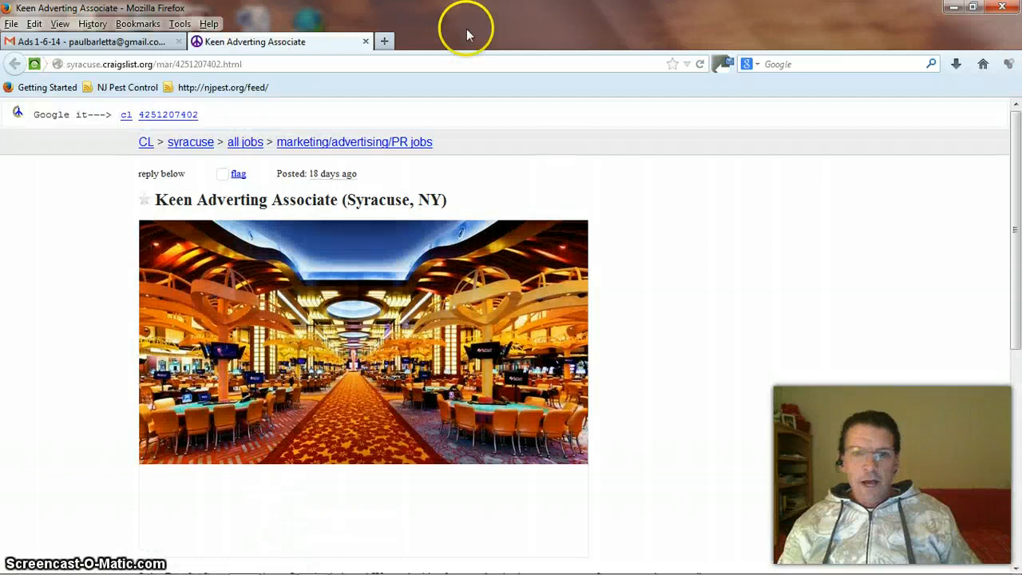
{"action": "left_click", "coordinate": [96, 41]}
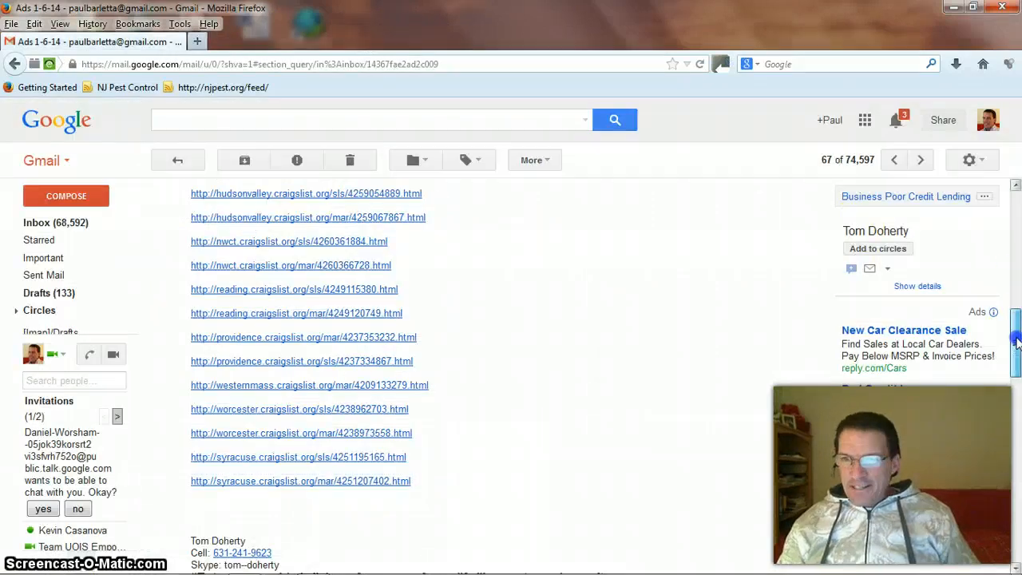
- Scroll through the Ads 1-6-14 email's link list before closing Firefox
{"action": "scroll", "scroll_direction": "down", "scroll_amount": 3}
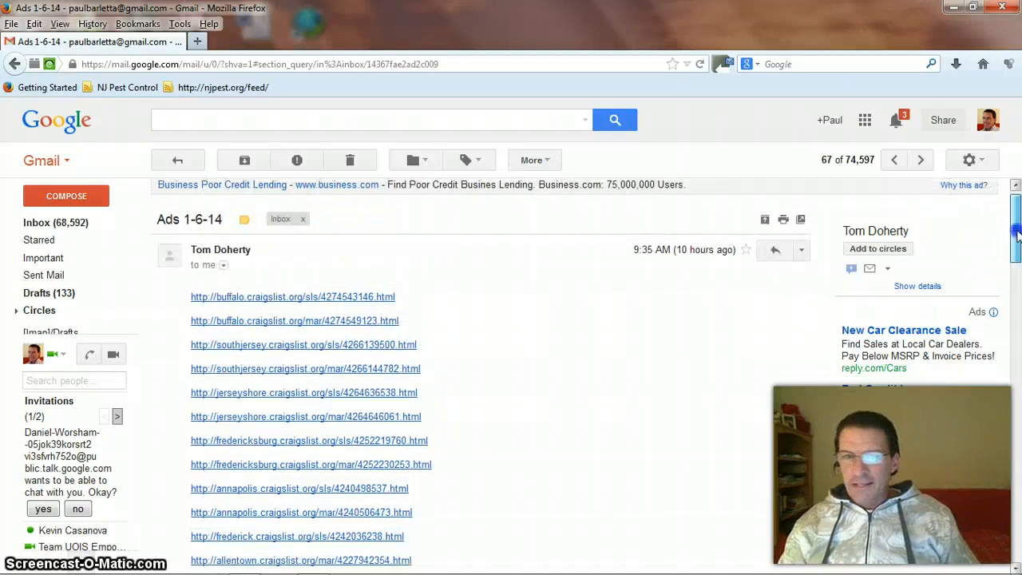
{"action": "scroll", "scroll_direction": "down", "scroll_amount": 3}
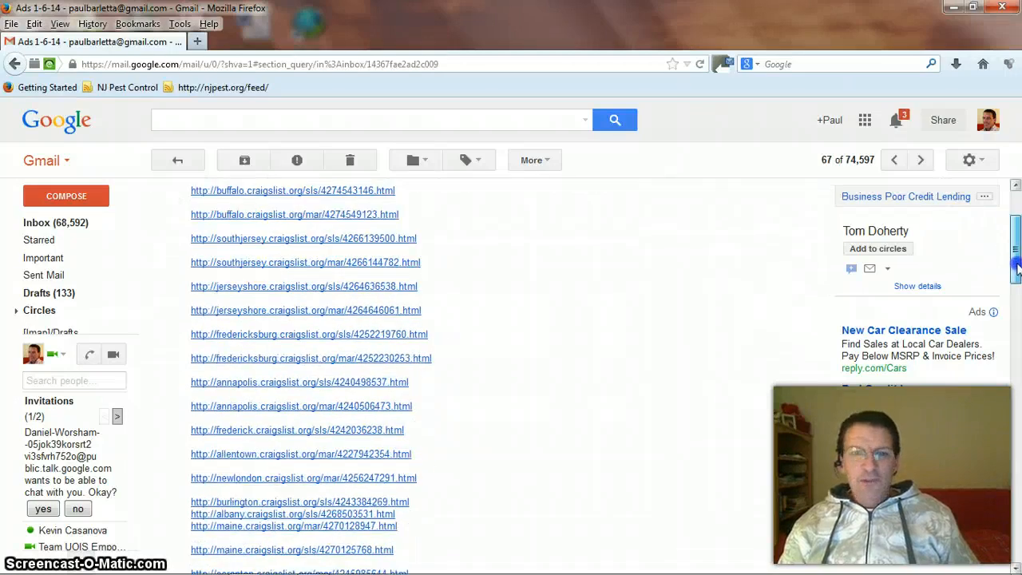
{"action": "scroll", "scroll_direction": "down", "scroll_amount": 3}
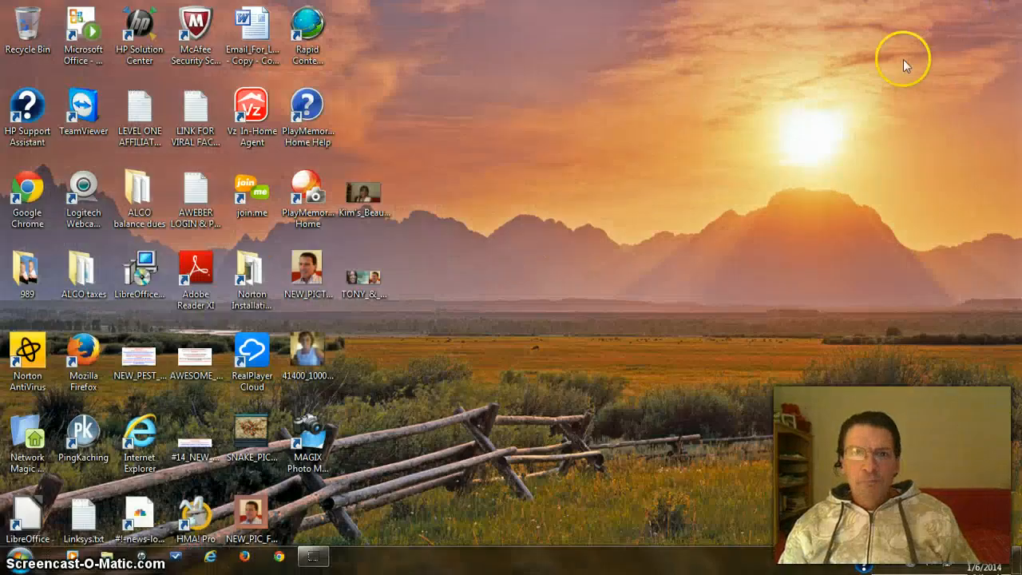
{"action": "mouse_move", "coordinate": [528, 310]}
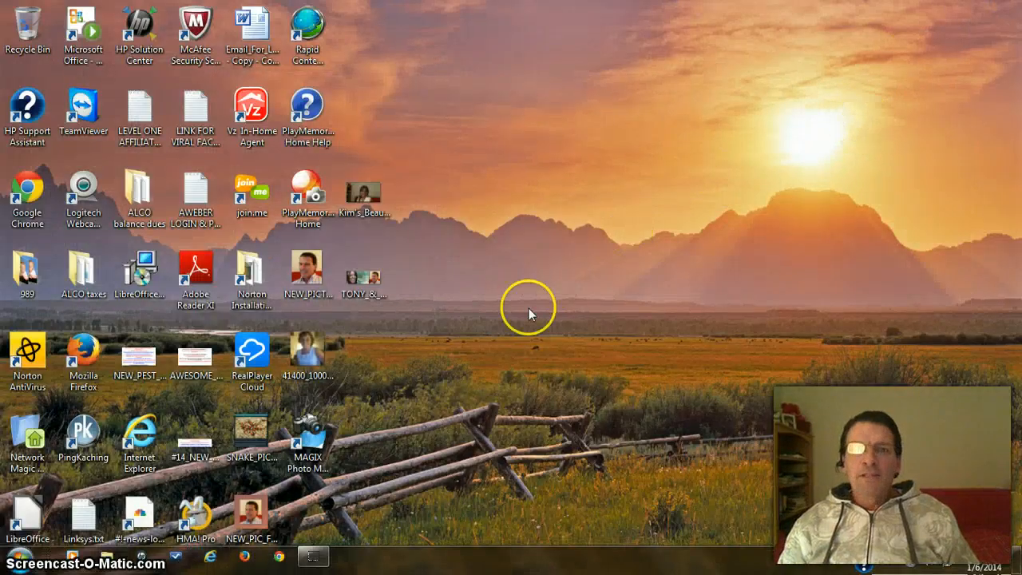